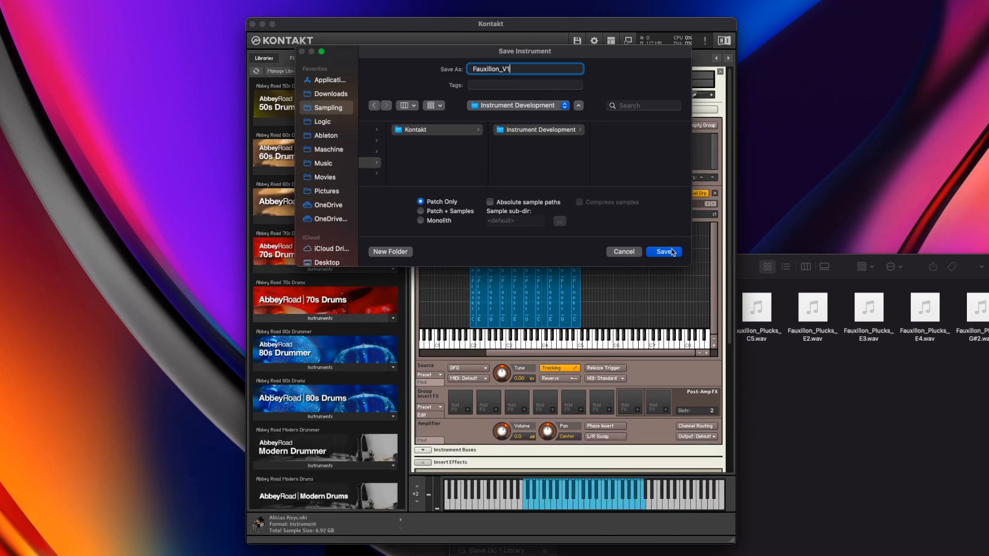
# Save the instrument as patch-only file Fauxillon_V1 in the Instrument Development folder
pyautogui.click(663, 256)
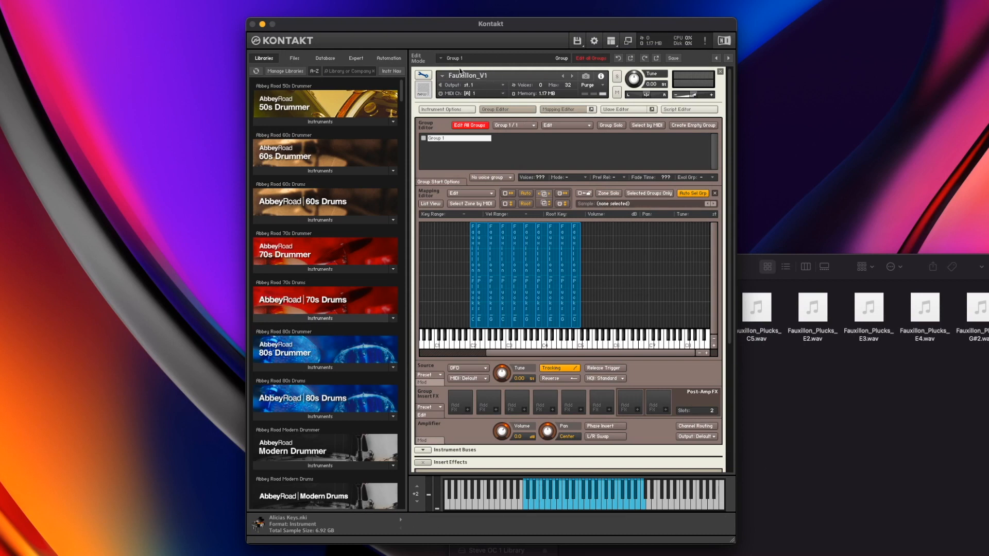